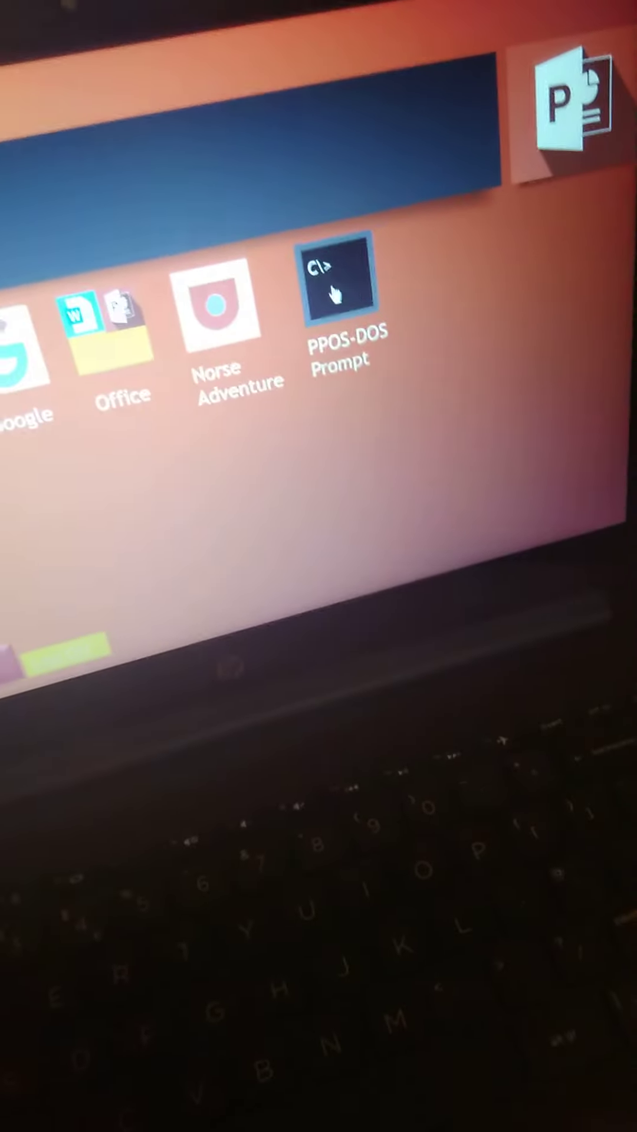
- Launch the PPOS-DOS Prompt from the app menu, bringing up the 'Restarting in DOS Mode' screen
click(337, 279)
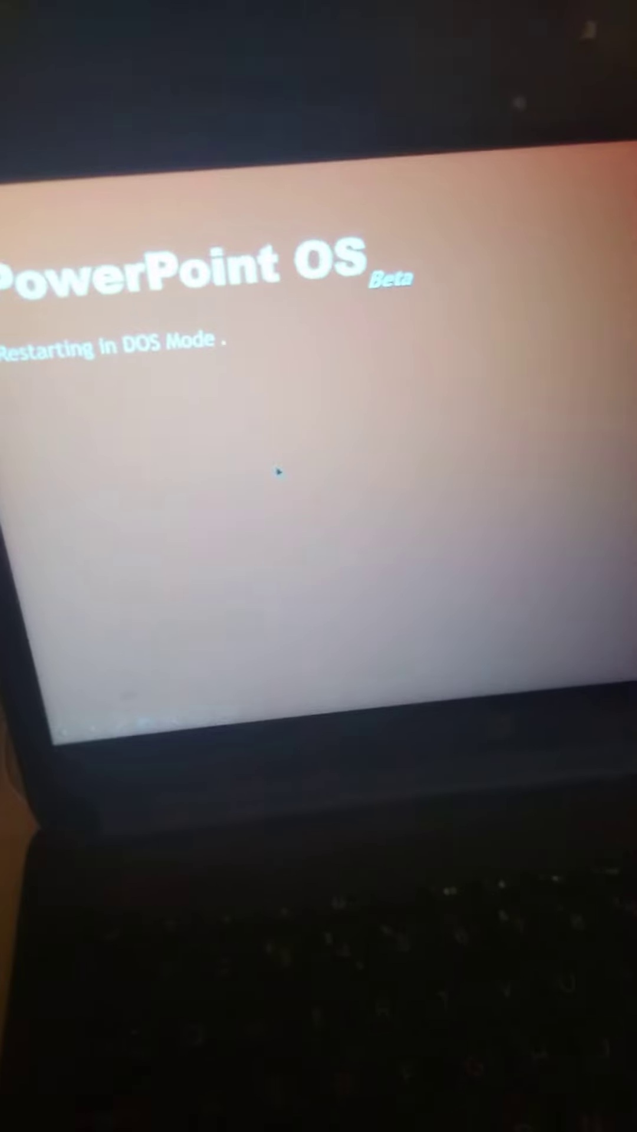